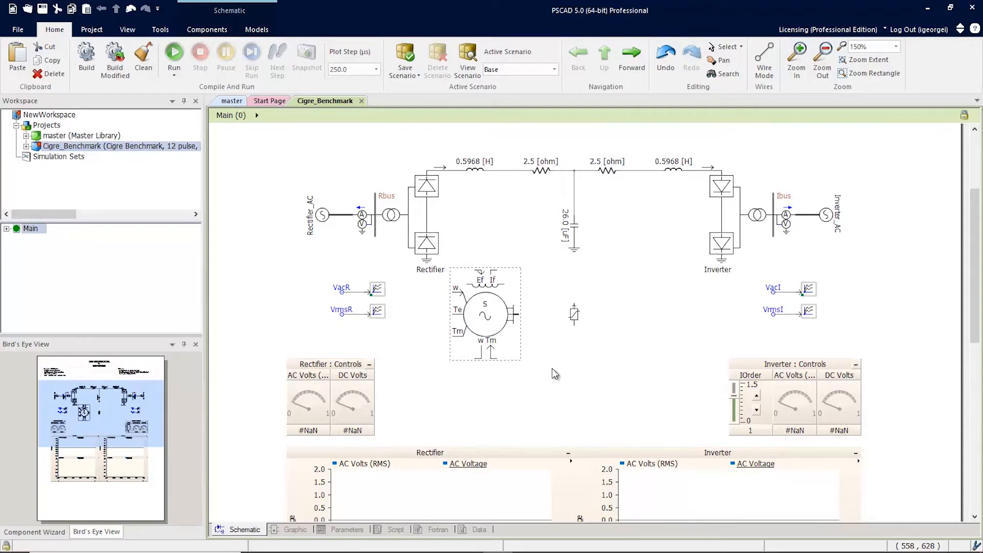
mouse_move(497, 320)
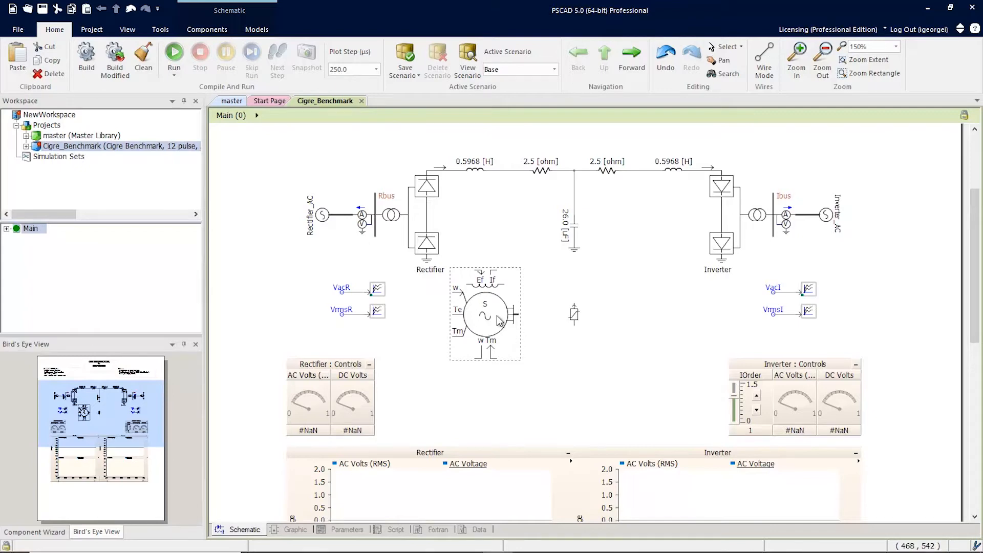
Step: Review the Cigre Benchmark machine's Advanced, Basic Data, Initial Conditions and Output Variable Names pages
double_click(484, 313)
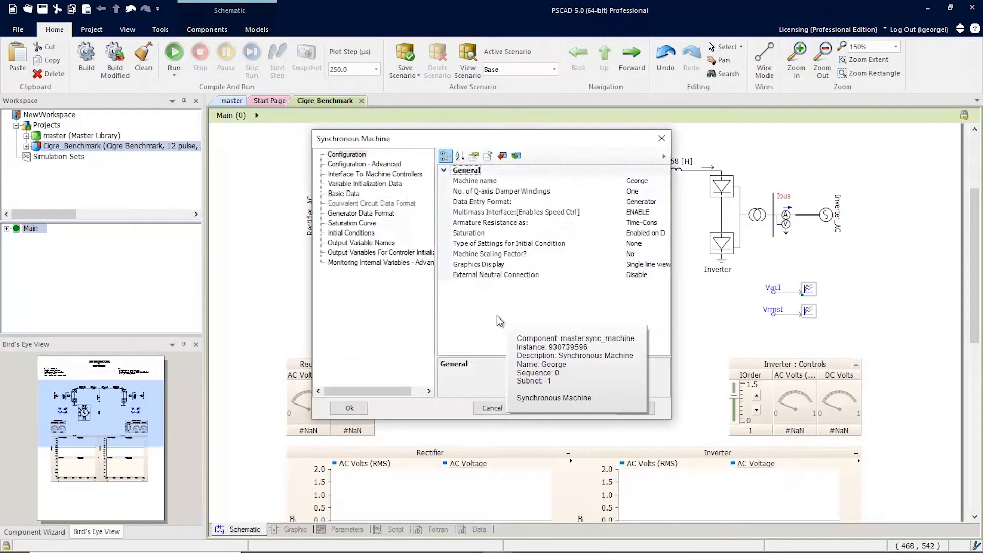
mouse_move(554, 411)
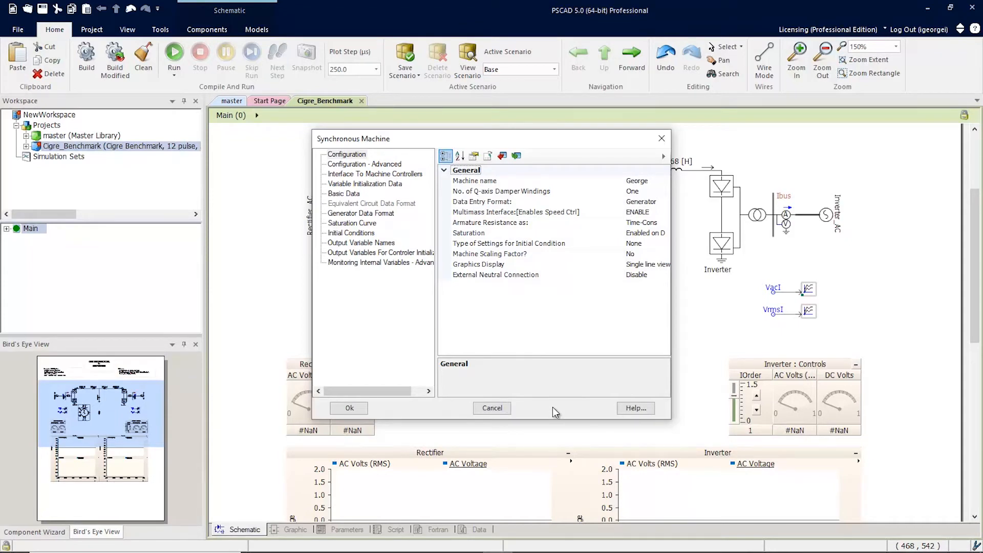
mouse_move(363, 161)
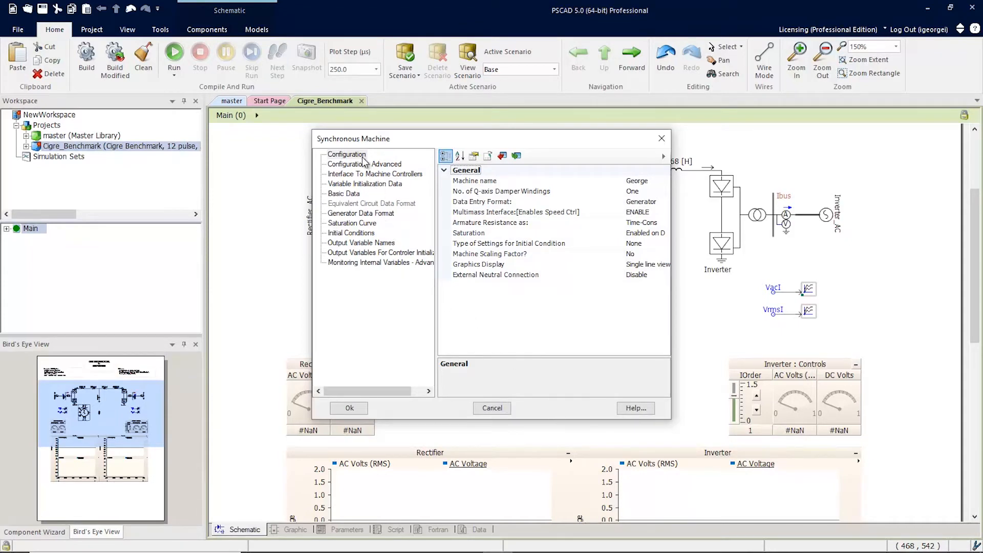
click(365, 164)
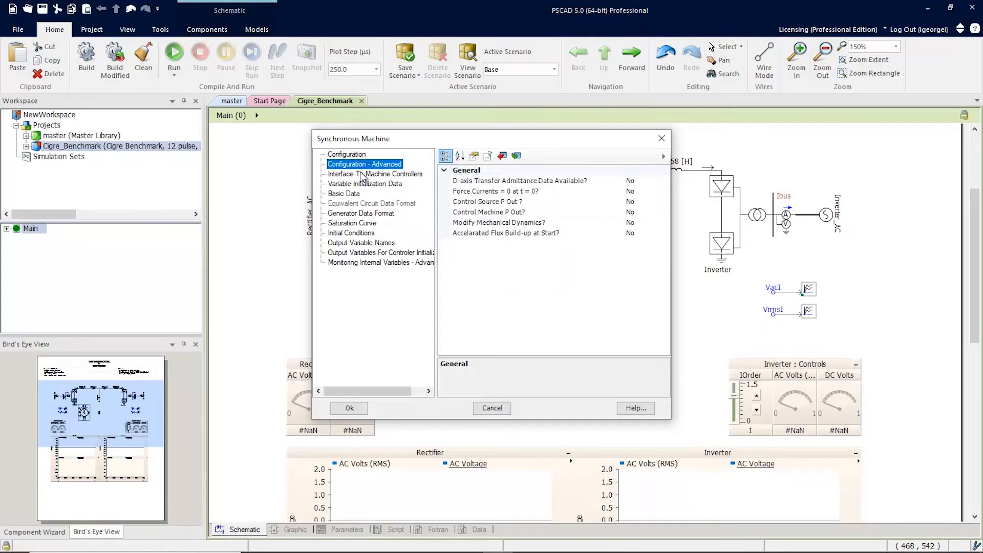
click(344, 193)
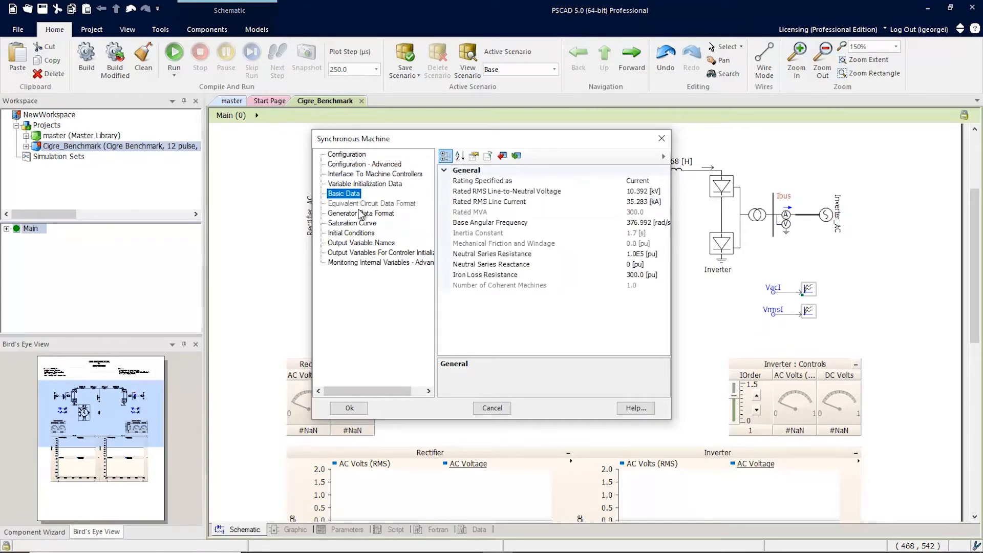
click(352, 233)
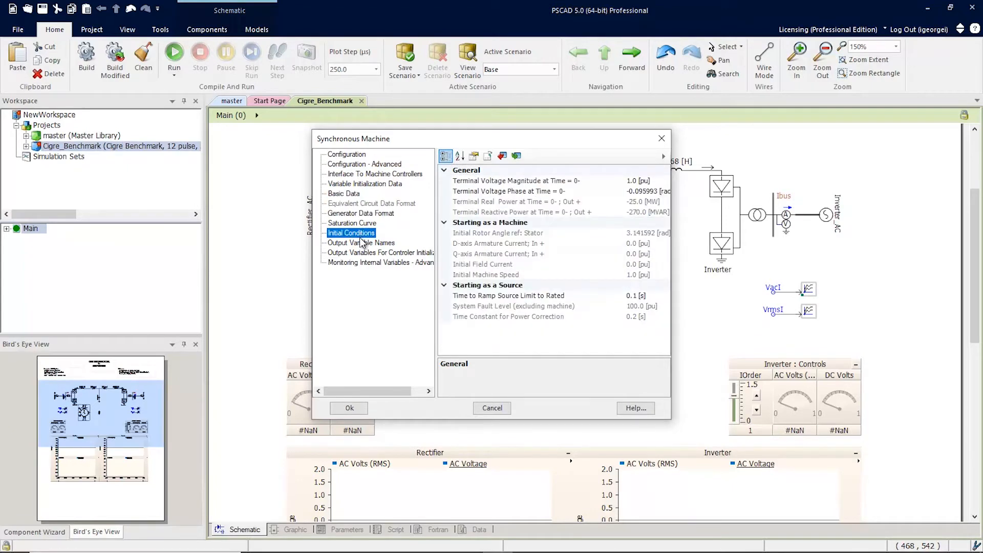
click(362, 243)
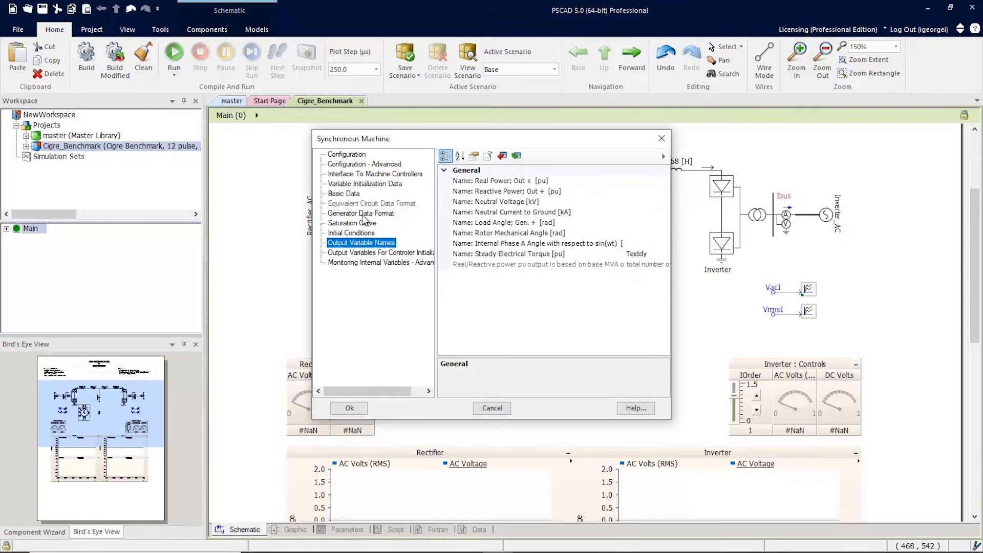
click(347, 154)
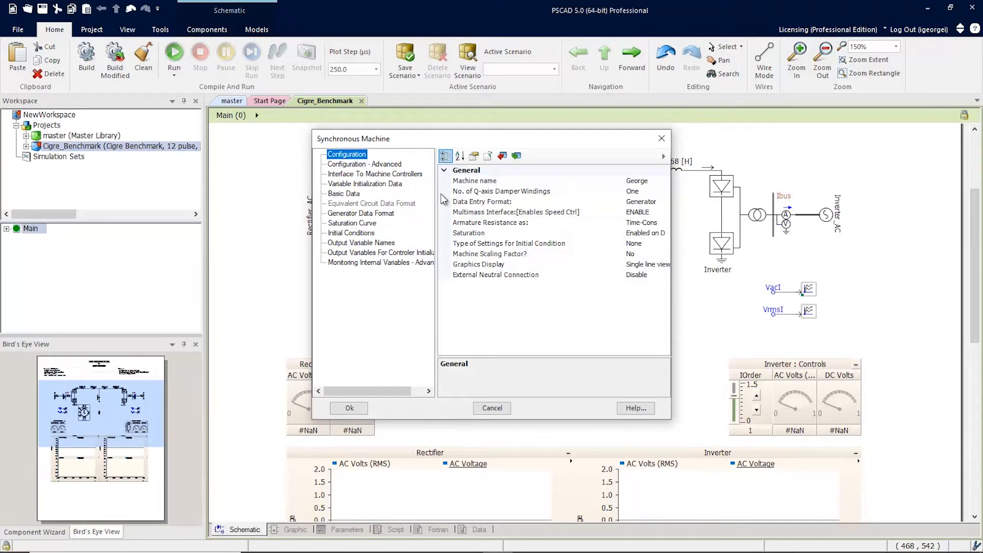
Step: Browse the instance's Parameters, Transparencies, Ports, Computations and empty Failures lists
click(520, 68)
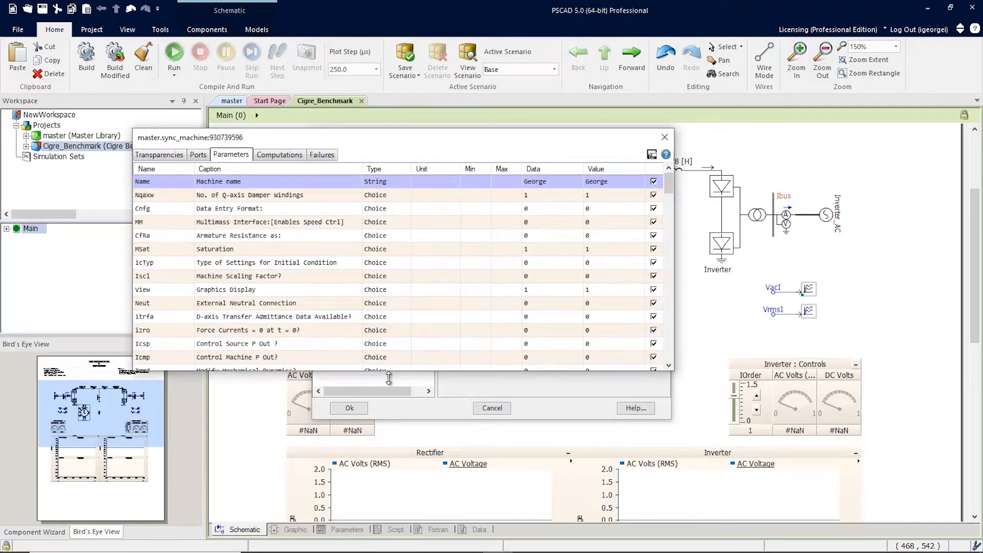
scroll(down, 3)
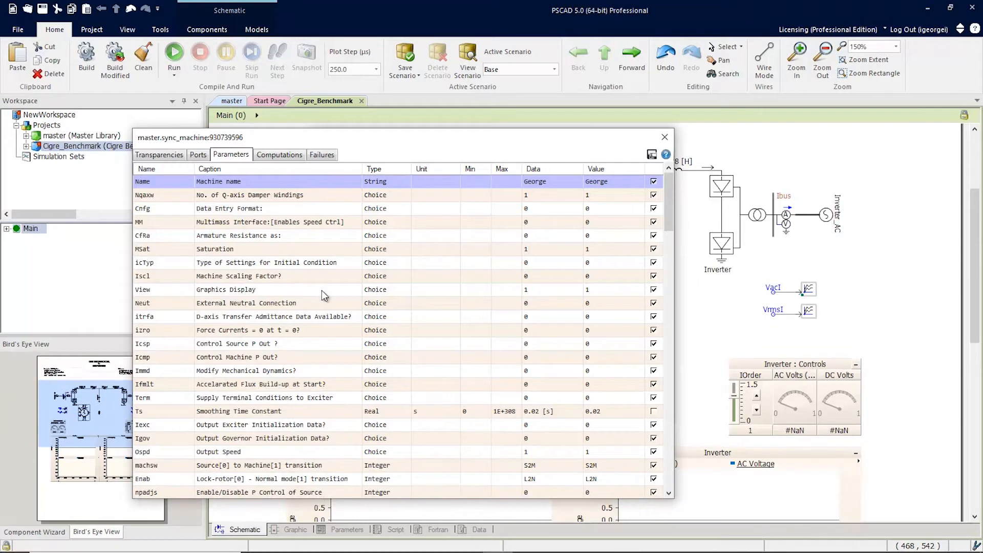
click(158, 154)
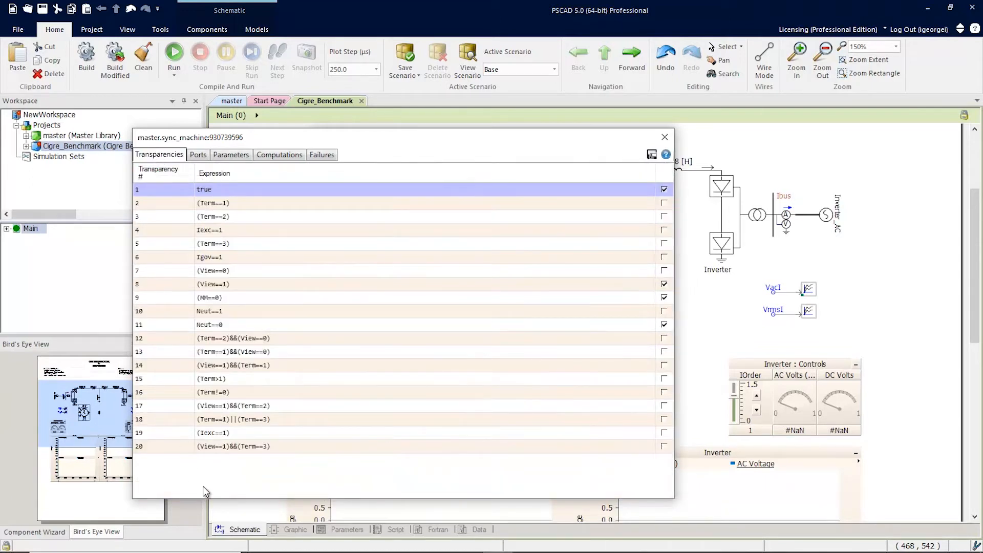
mouse_move(222, 203)
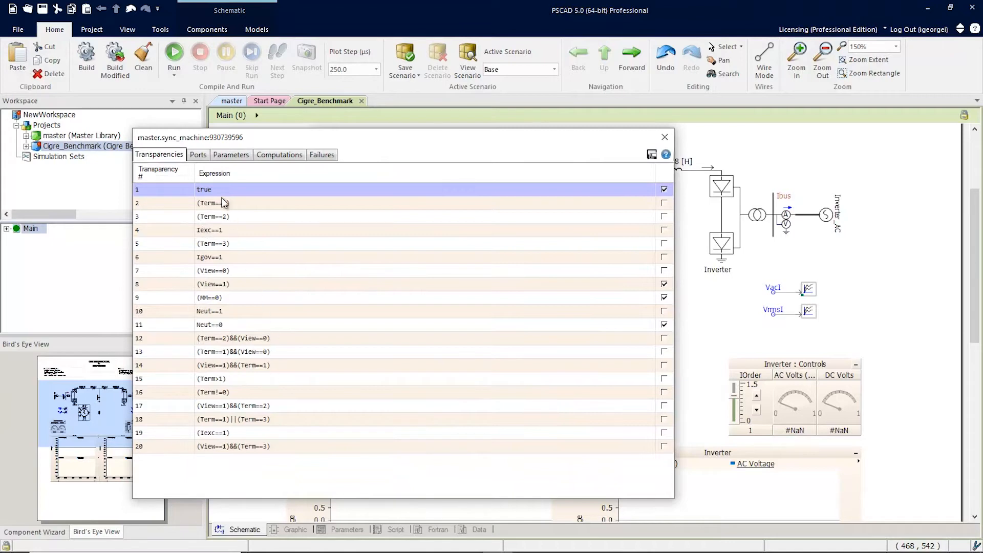
click(198, 155)
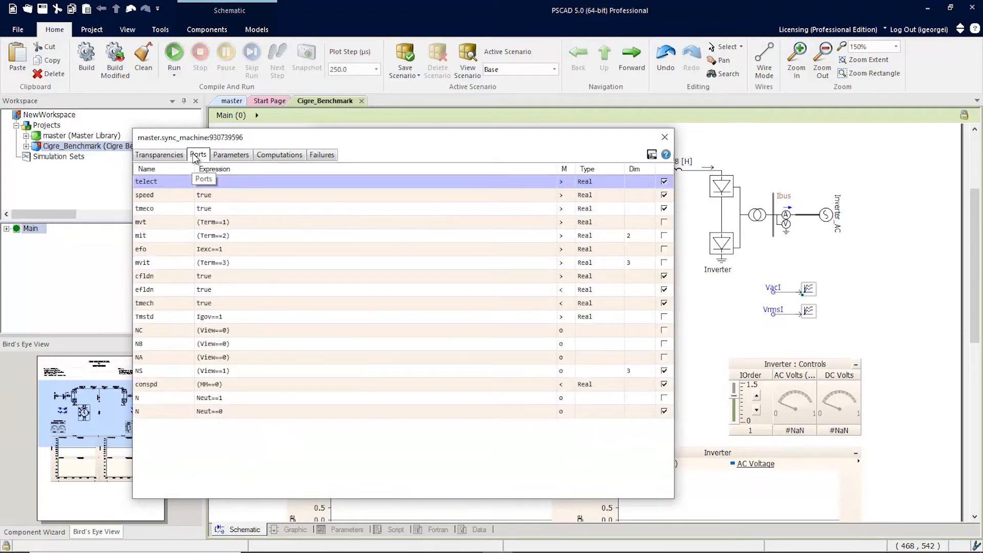
mouse_move(279, 155)
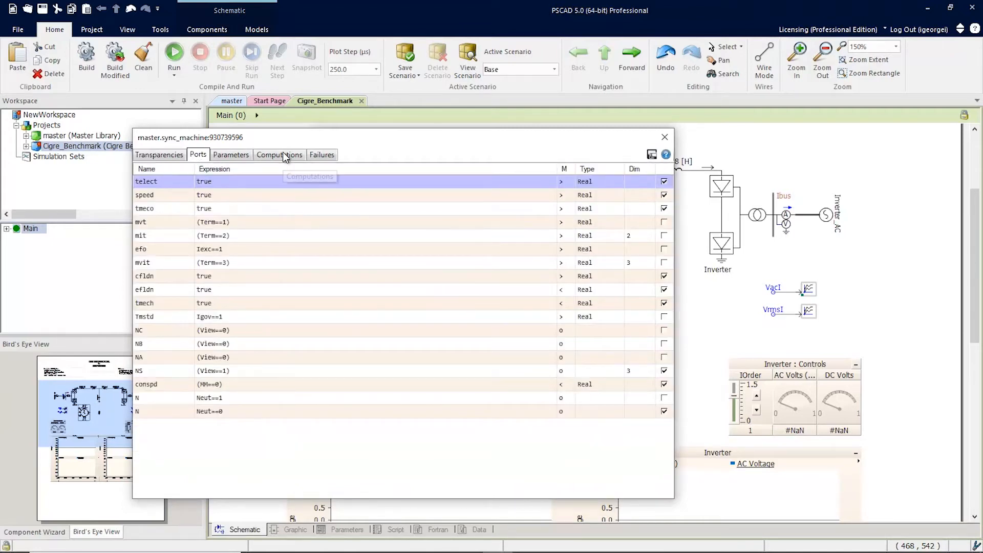
click(279, 155)
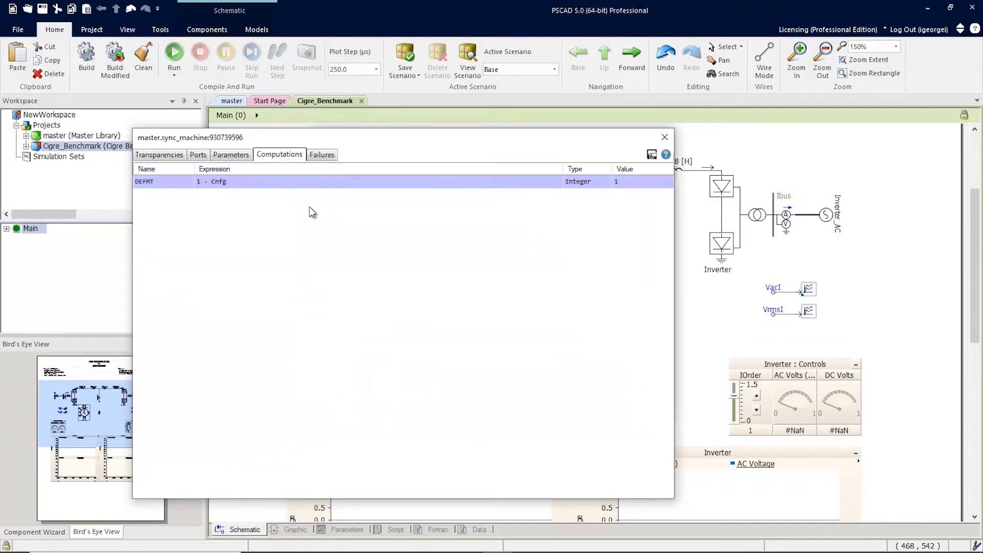
click(322, 155)
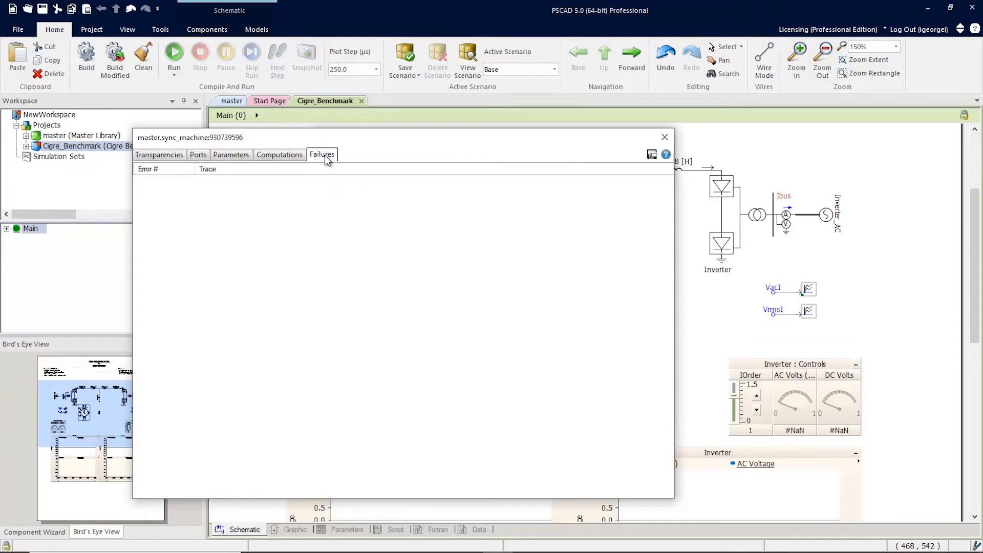
mouse_move(305, 219)
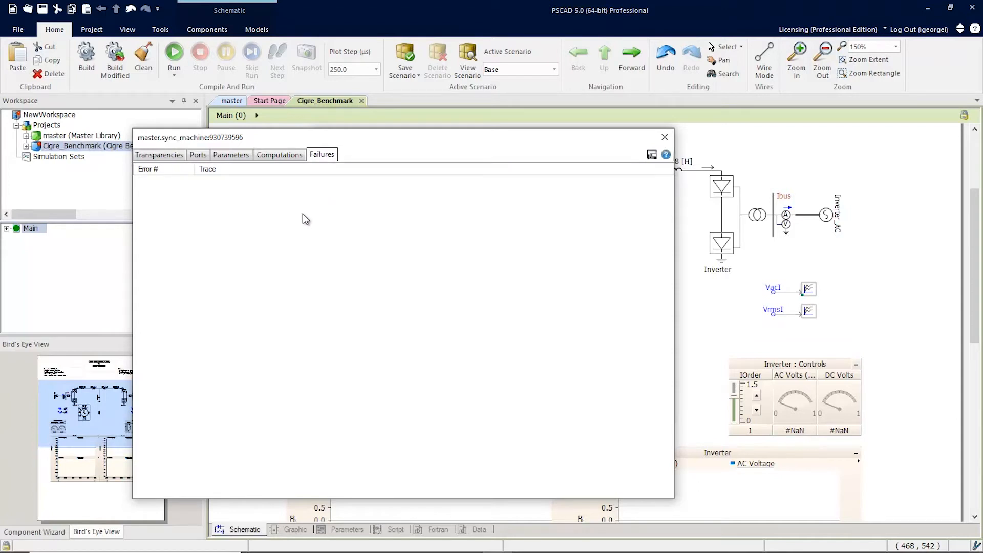
mouse_move(289, 263)
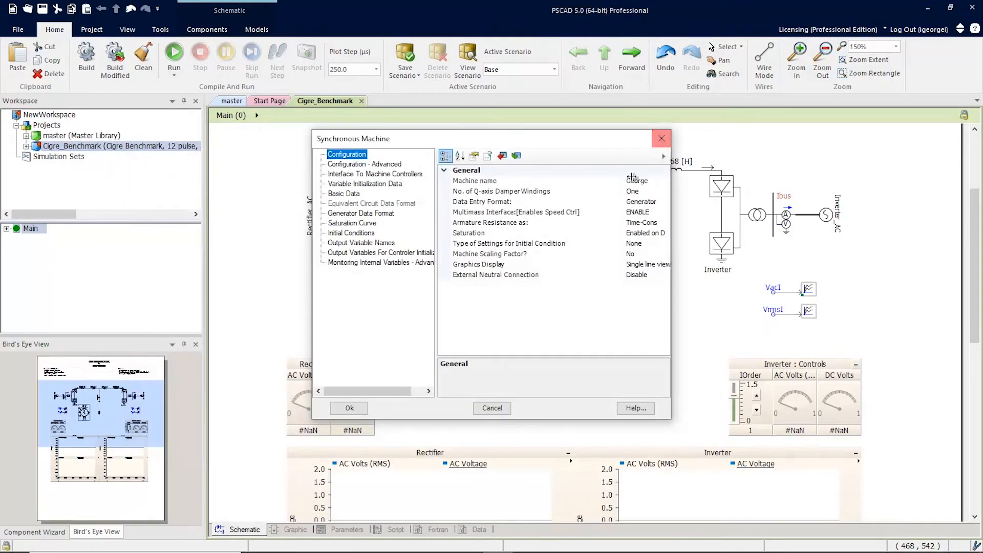
mouse_move(502, 155)
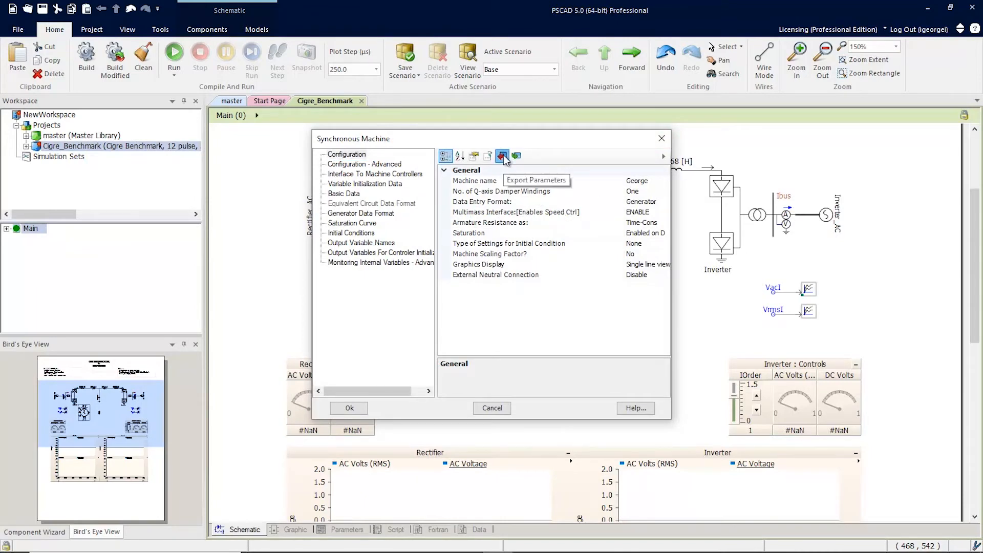
Step: Cancel the parameter export to CSV, returning to the machine properties dialog
click(502, 155)
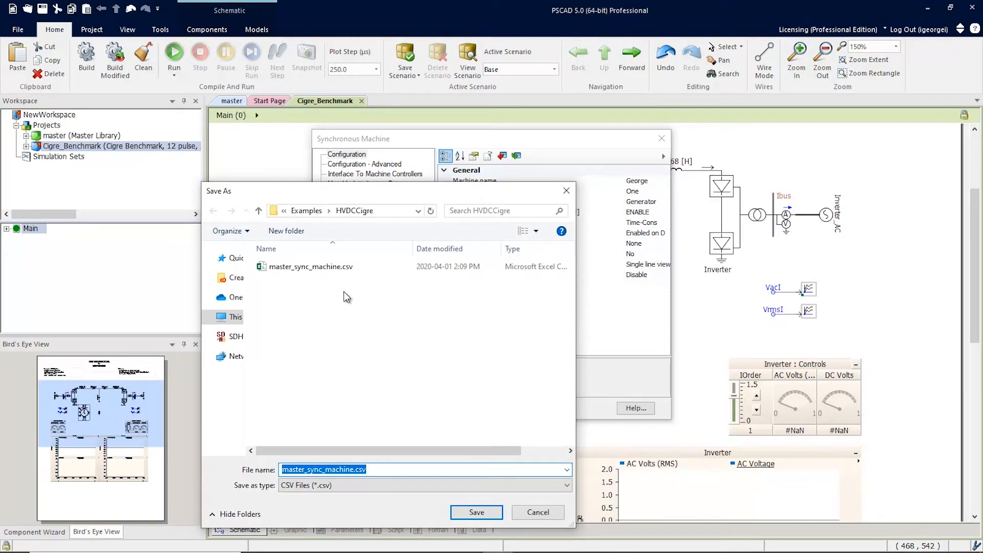
mouse_move(347, 287)
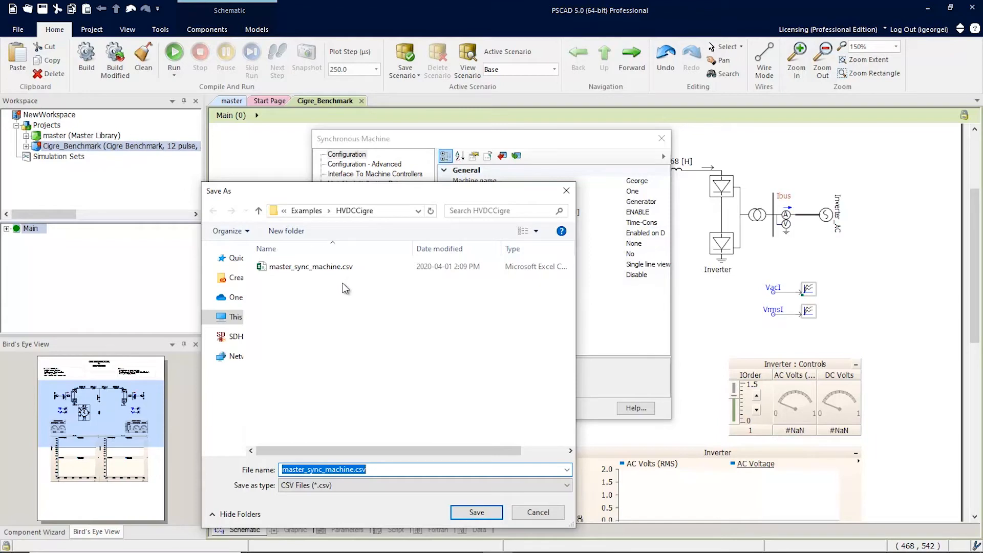
mouse_move(456, 368)
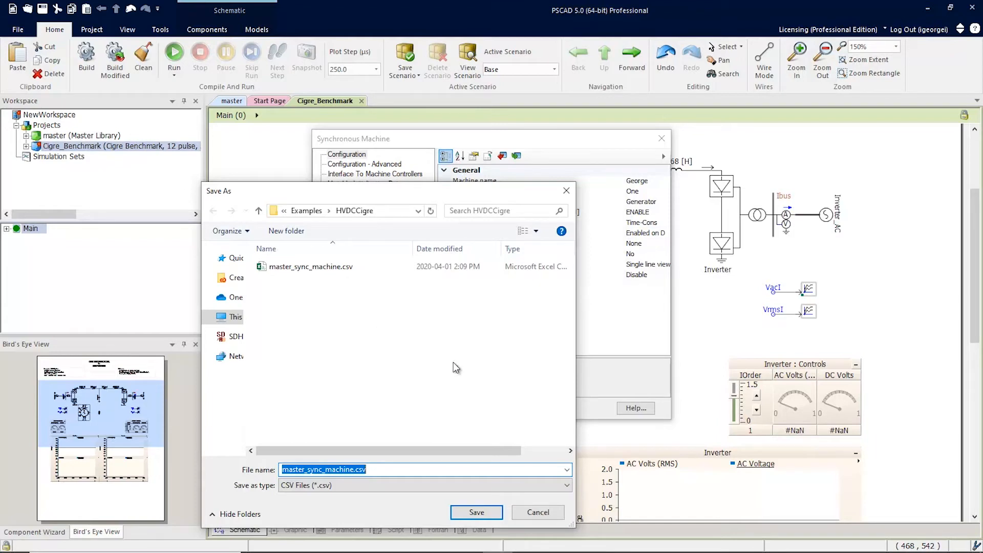
click(538, 512)
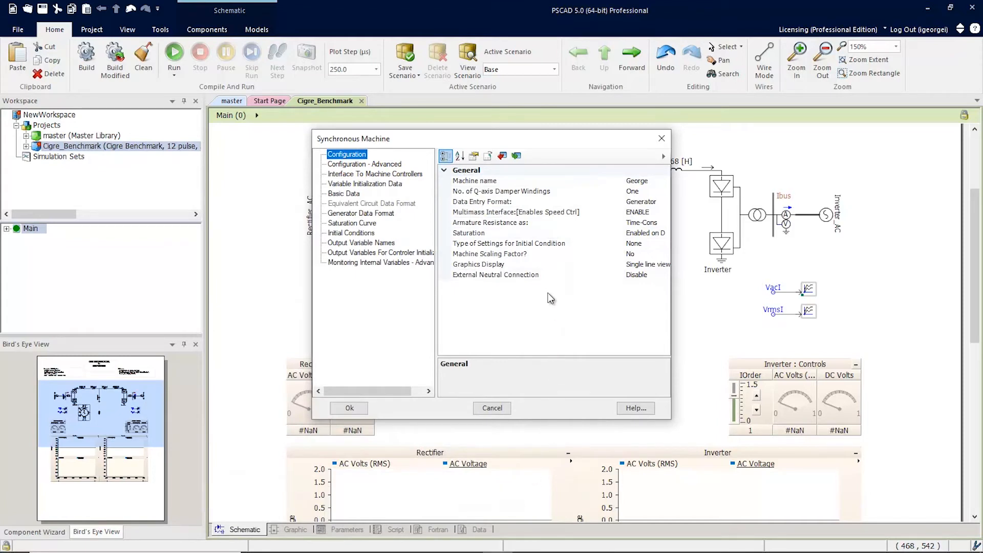
mouse_move(482, 190)
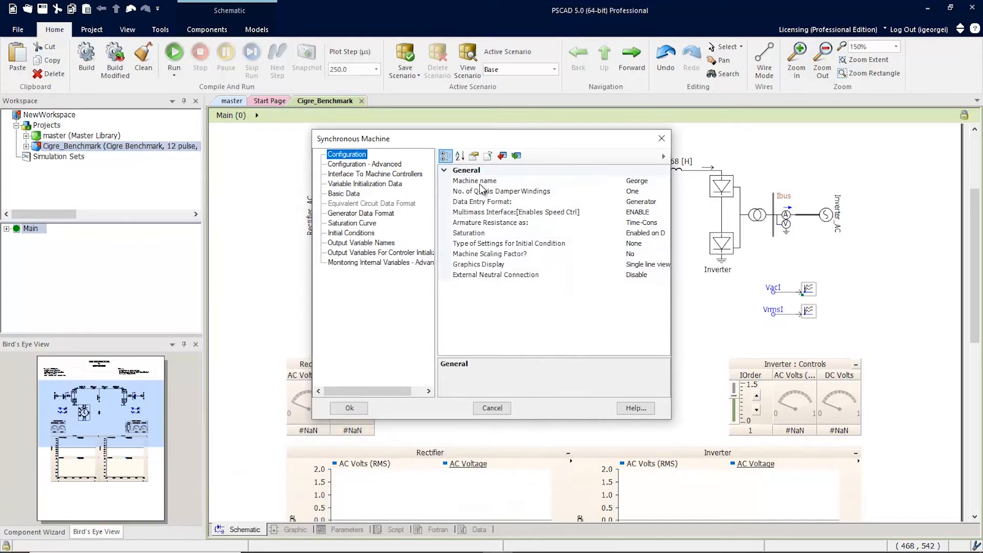
mouse_move(594, 176)
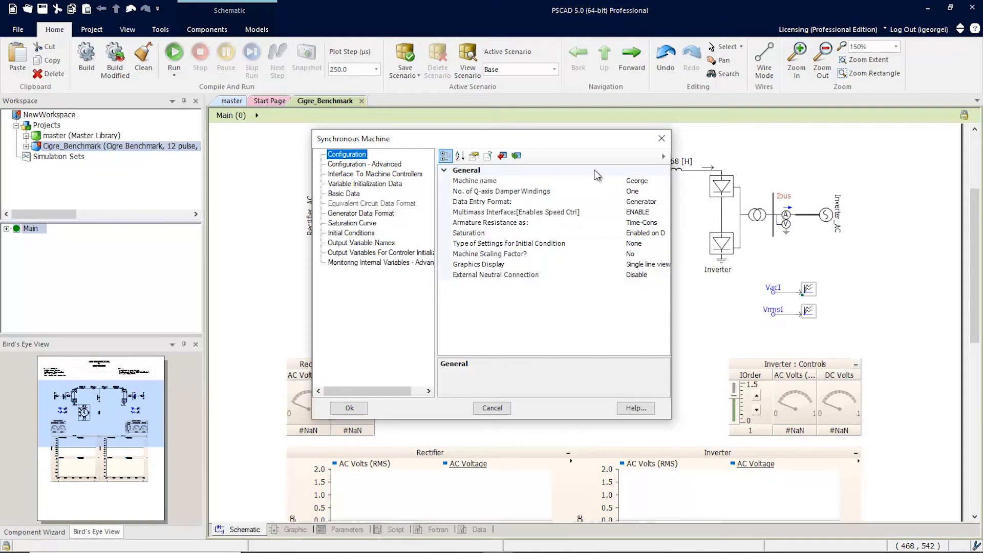
Step: Load the machine parameters from master_sync_machine.csv, renaming it Sync1 with saturation disabled
click(517, 155)
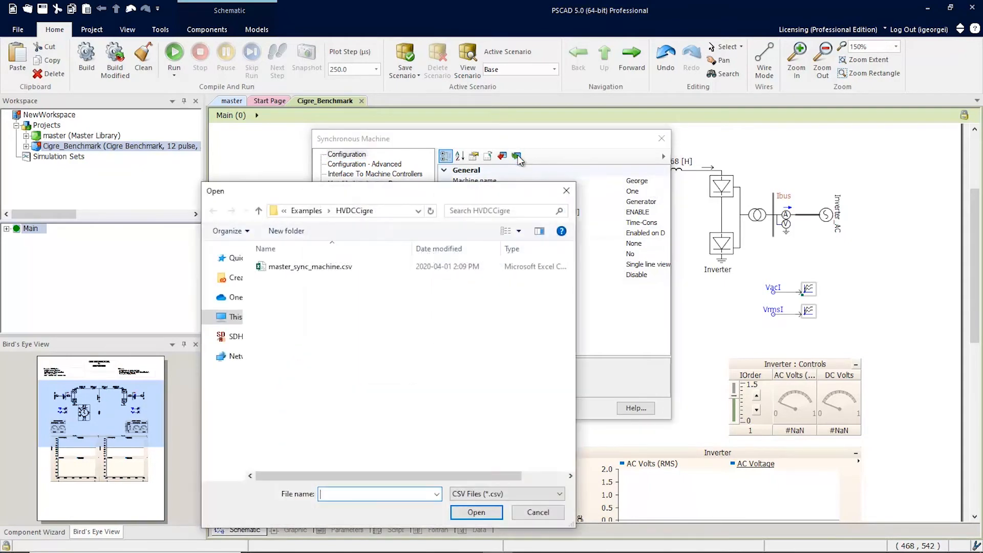
click(309, 266)
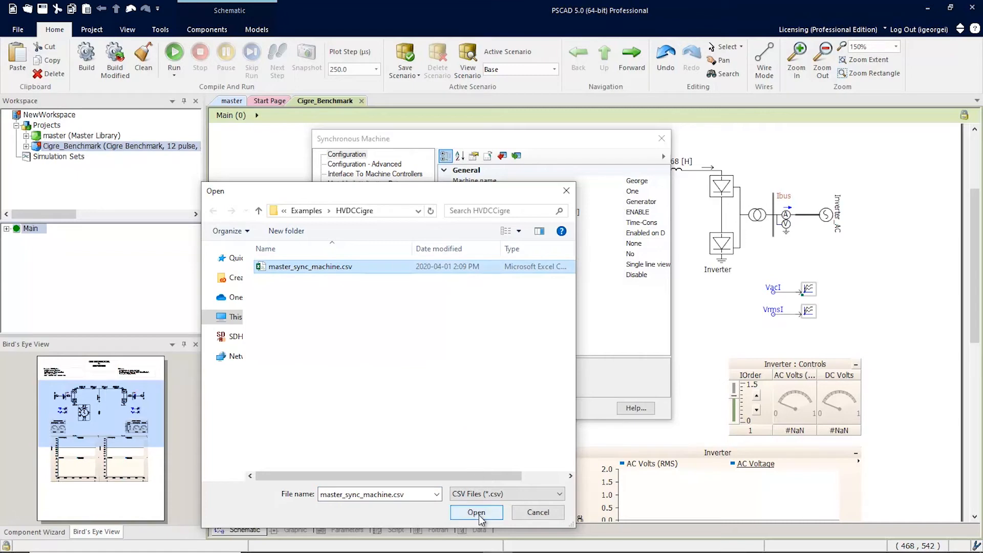
click(476, 512)
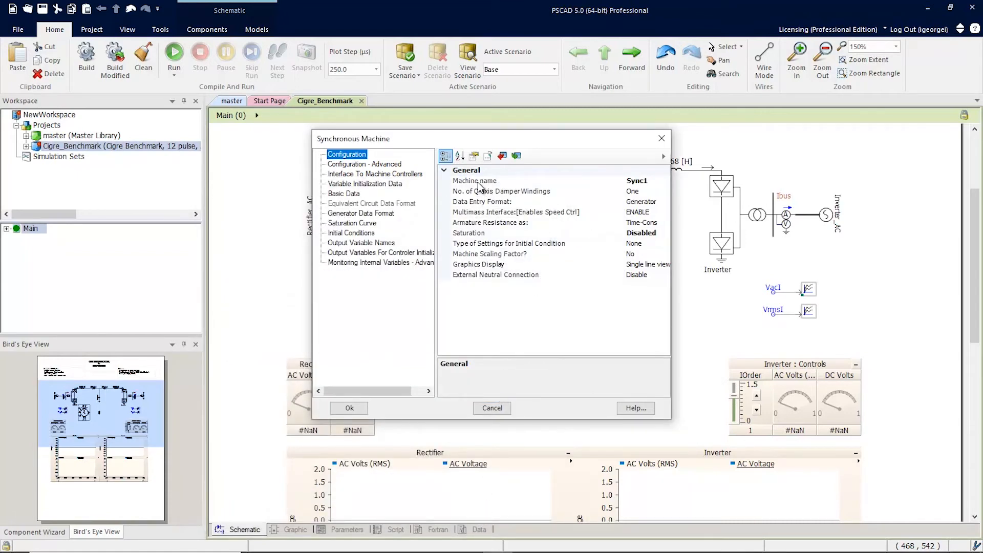
mouse_move(638, 191)
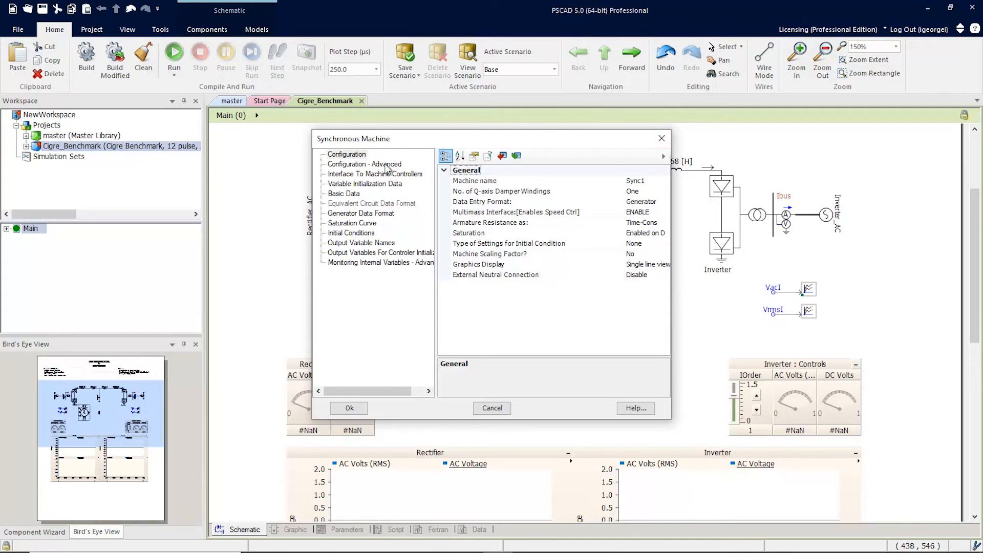
mouse_move(369, 231)
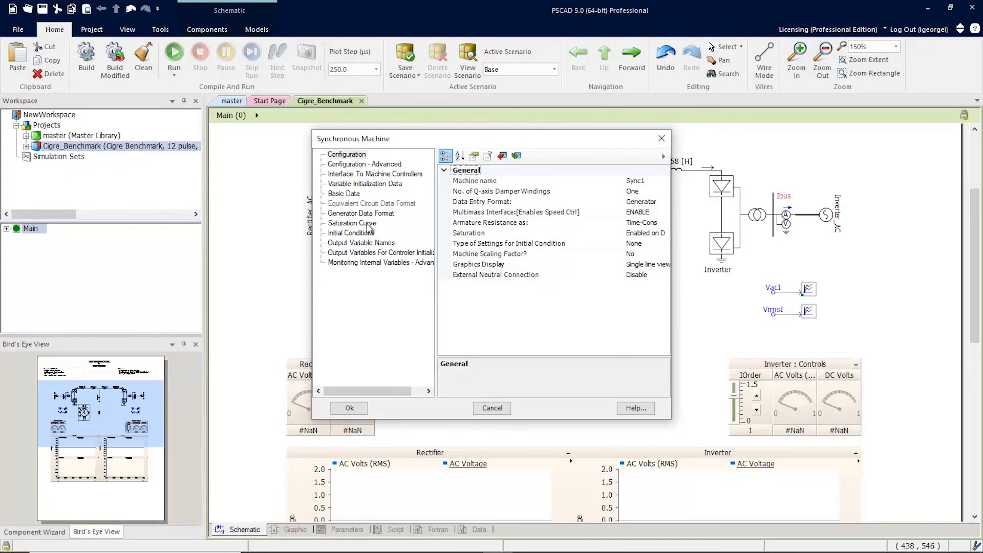
Step: Show the ten-point saturation curve data alongside its plotted graph
click(351, 223)
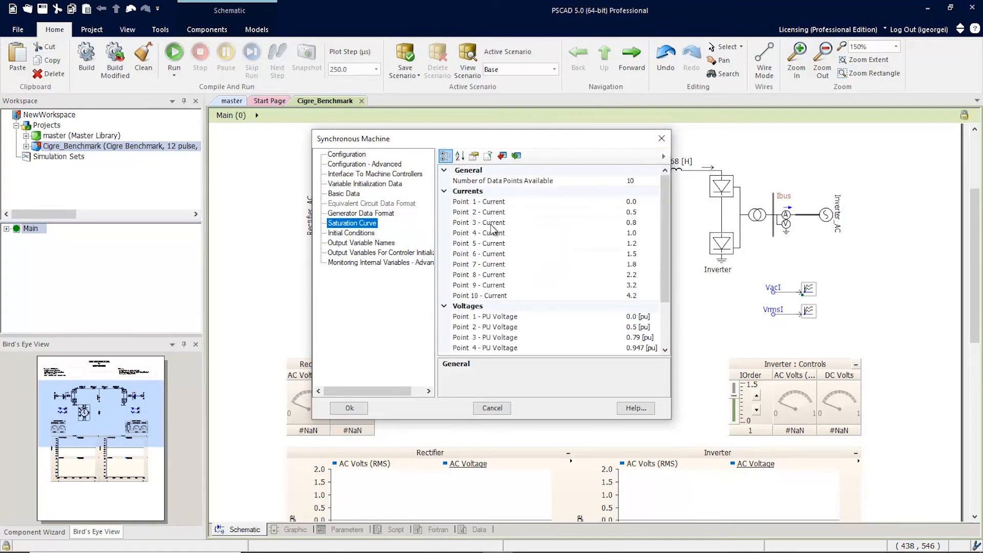
scroll(down, 3)
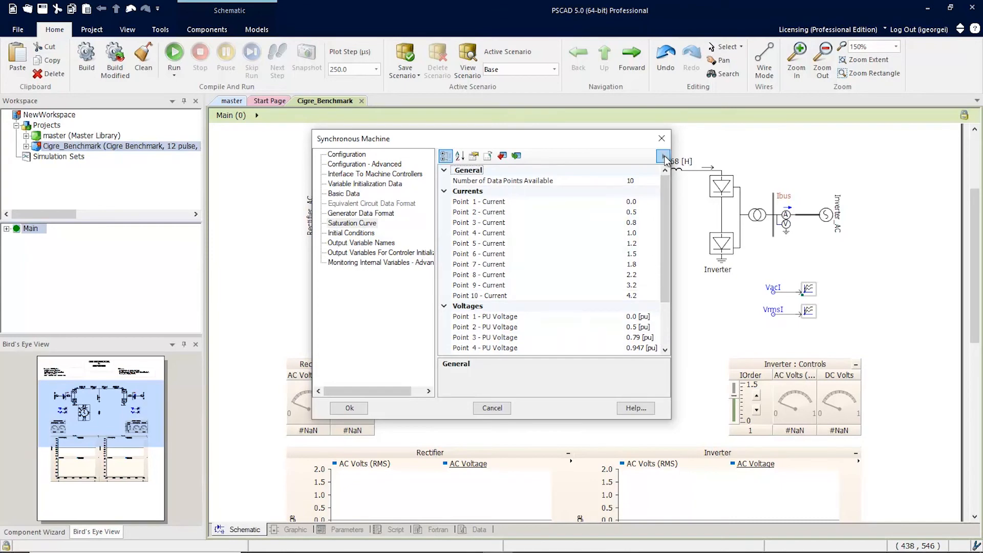
click(664, 156)
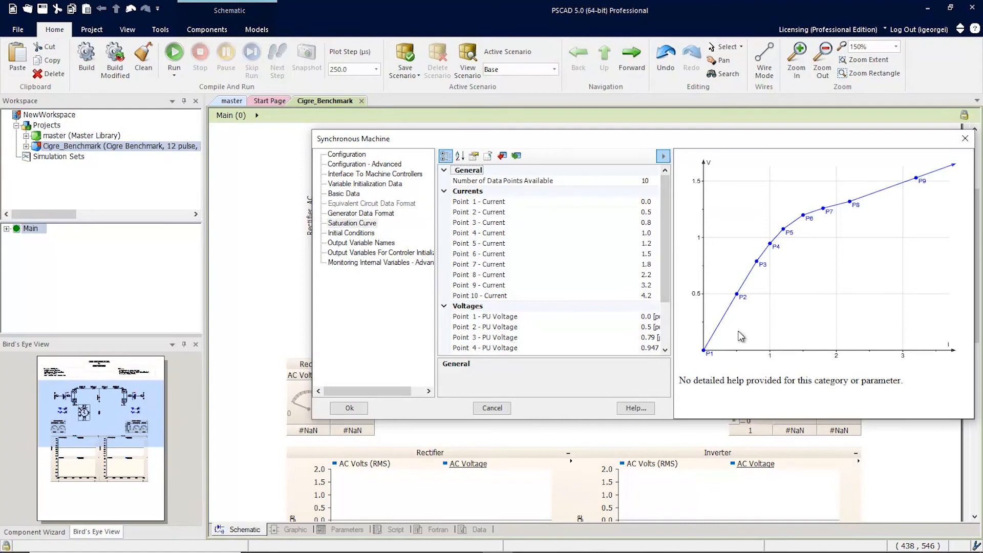
mouse_move(709, 325)
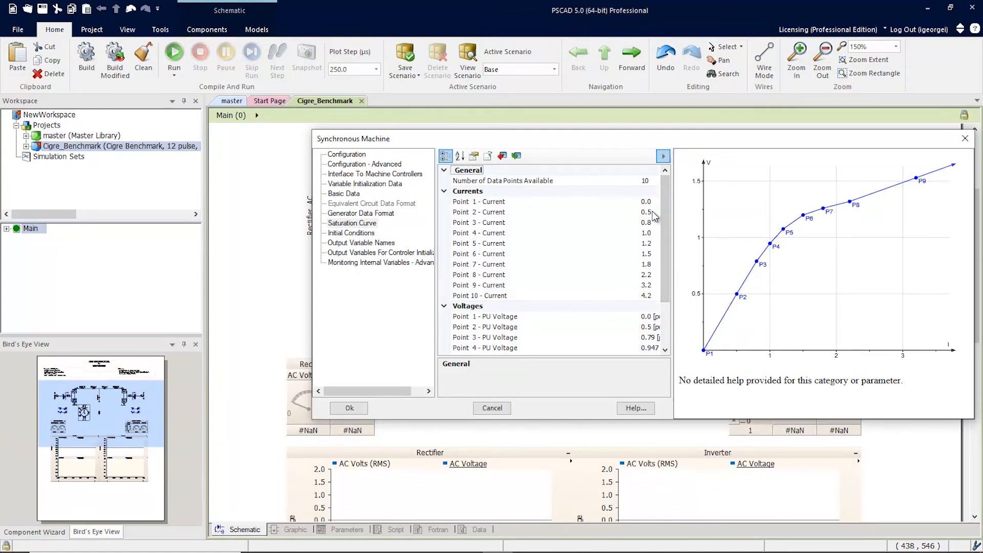
Step: Set Point 2 current from 0.5 to 1 and watch the curve reshape on the graph
click(478, 212)
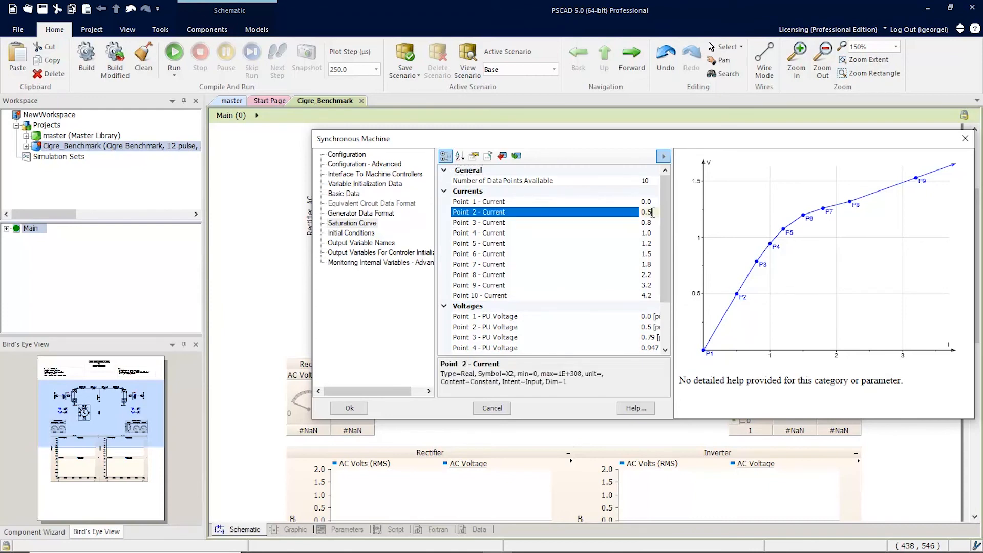
text(1)
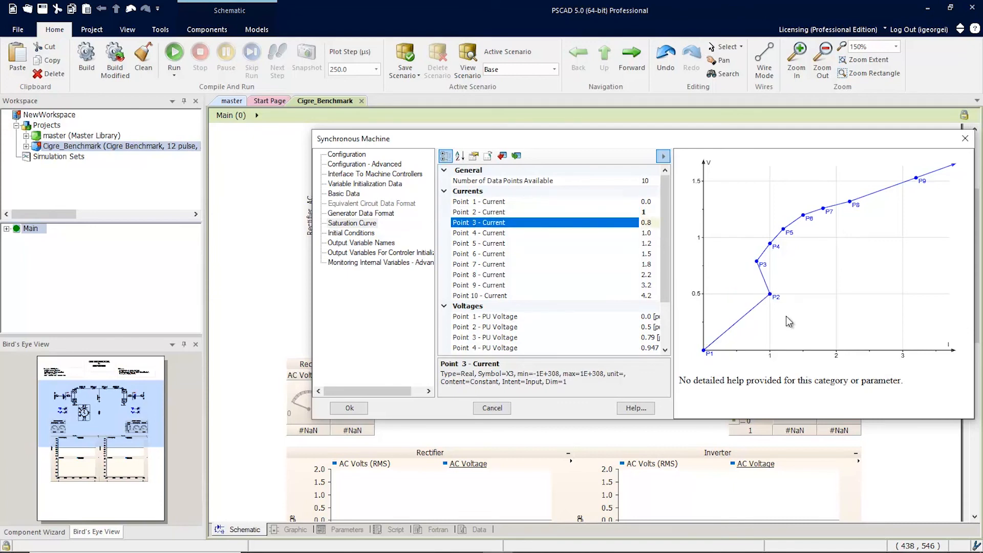
click(647, 222)
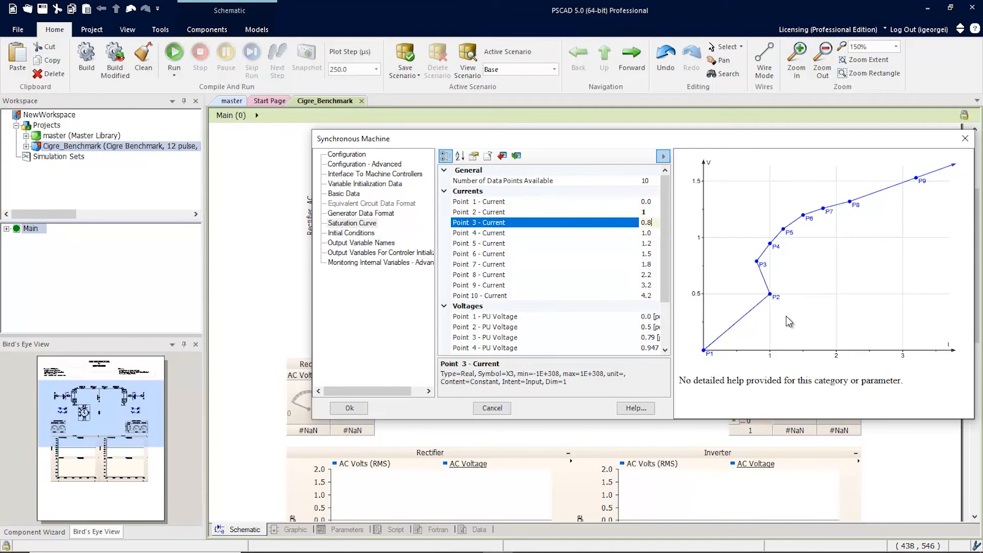
mouse_move(752, 295)
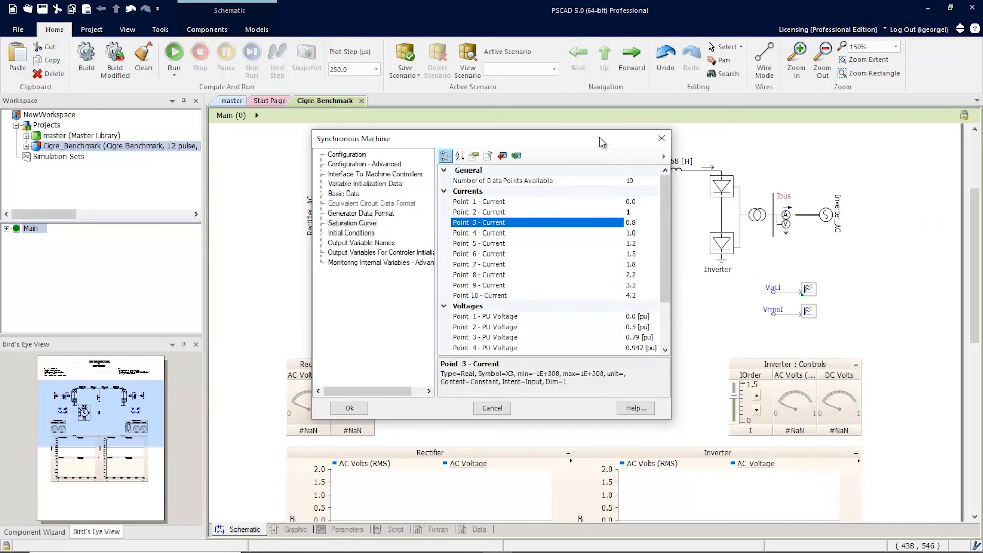
click(517, 69)
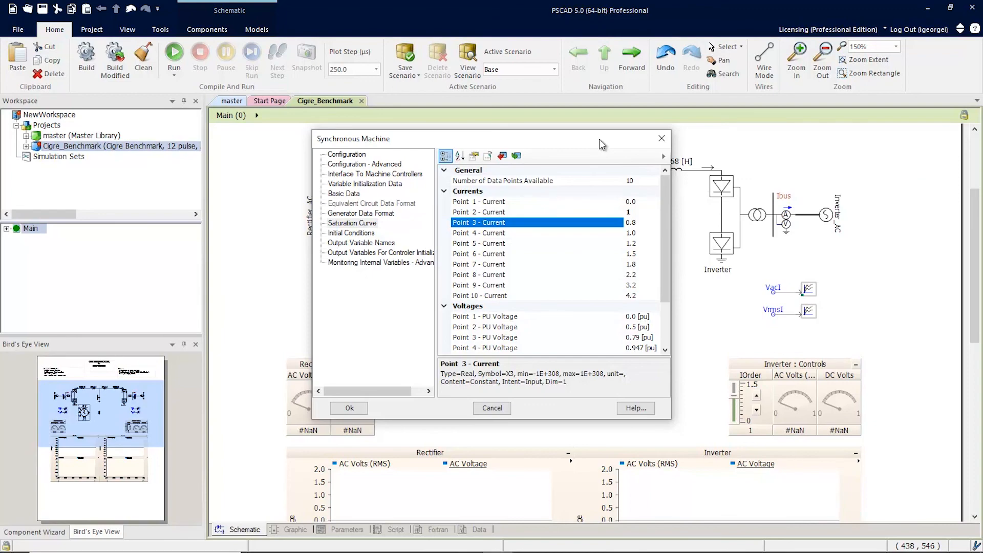